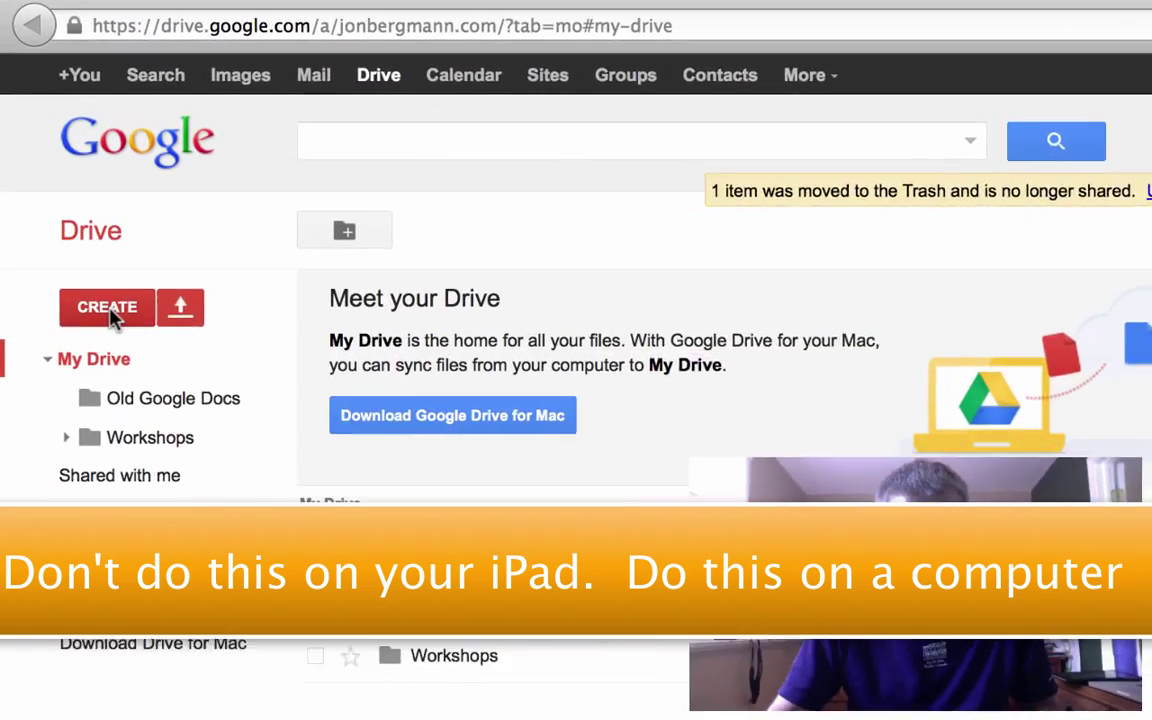
- Create a new folder named Grade4MrBergmann via Create > Folder
left_click(106, 308)
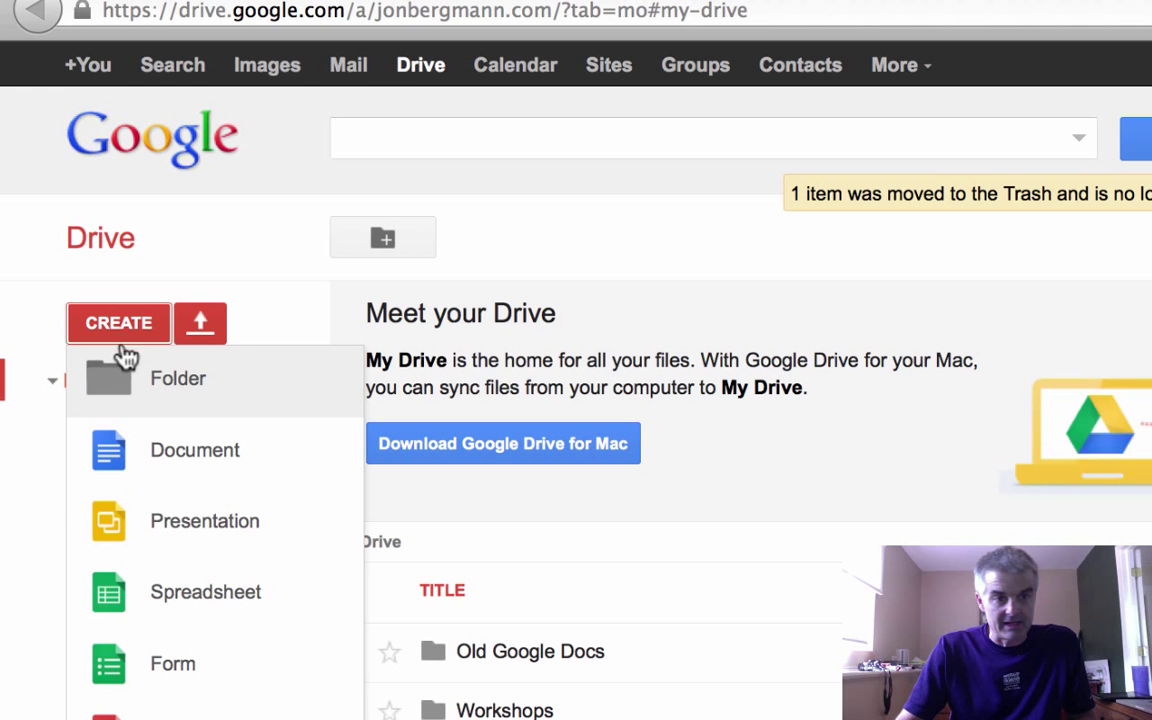
left_click(178, 378)
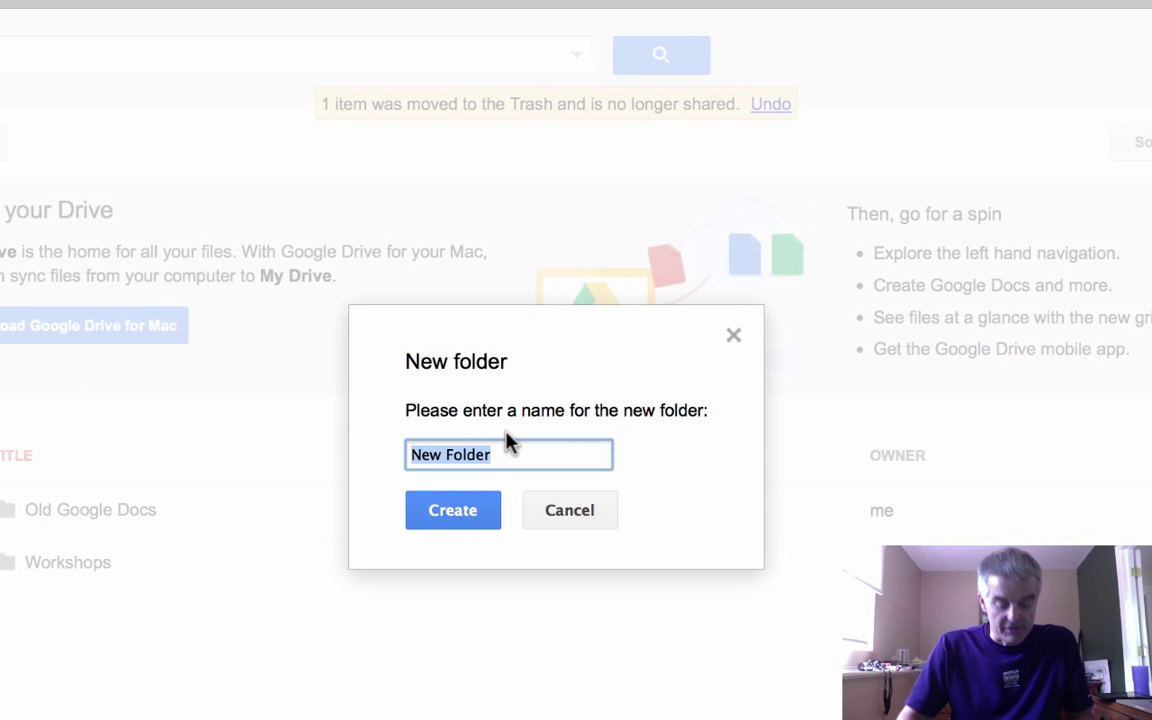
type("Grade")
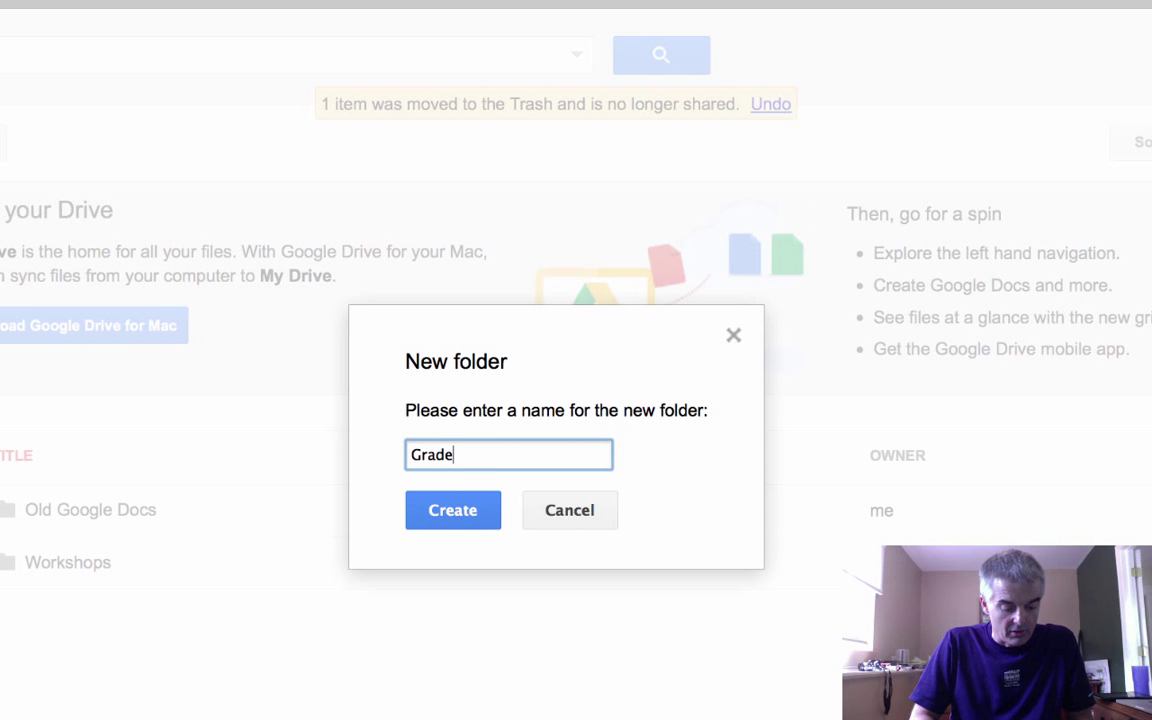
type("4MrBerg")
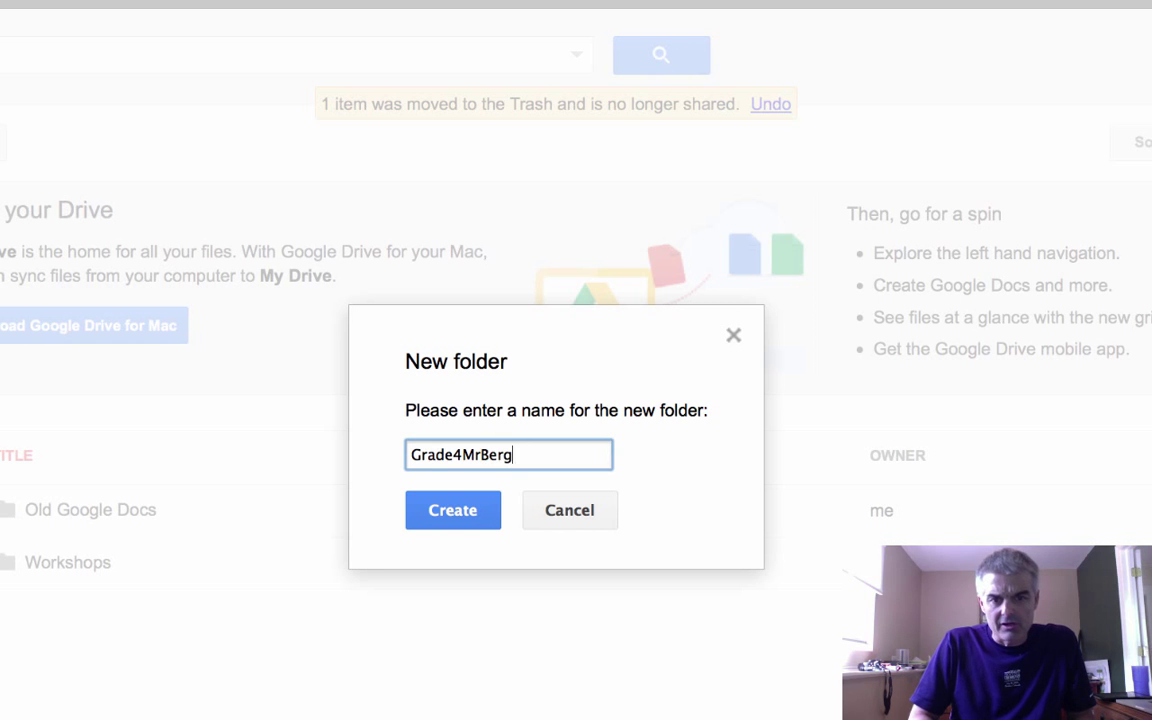
type("mann")
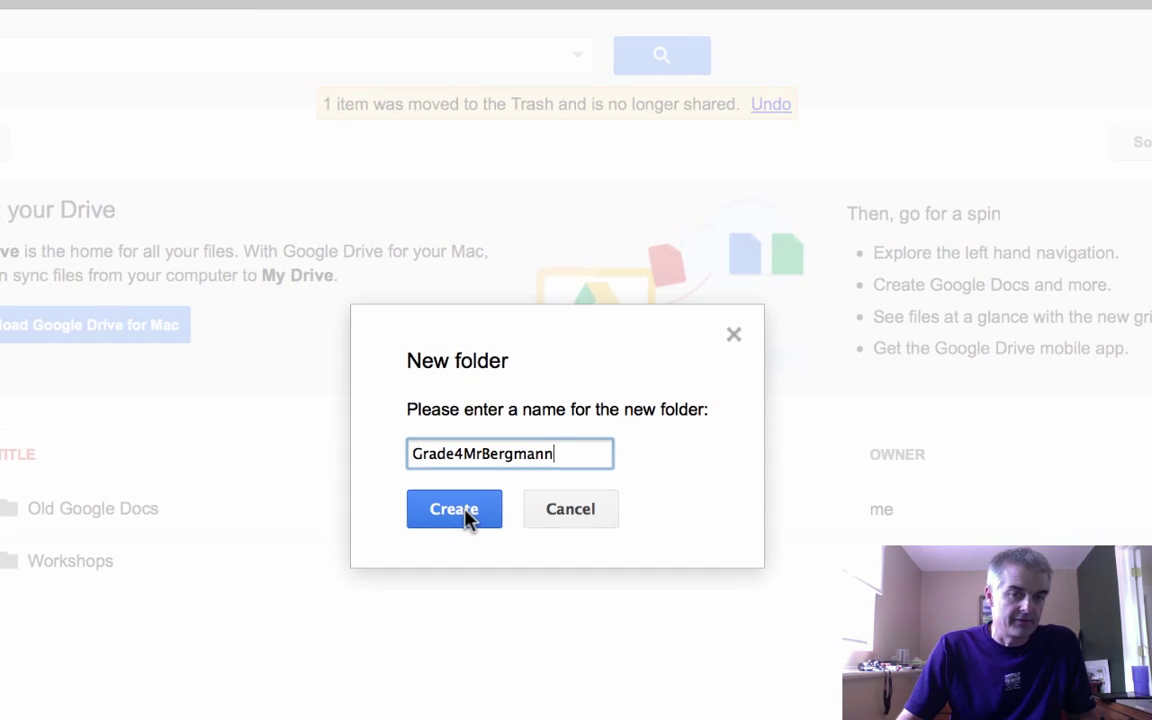
left_click(454, 510)
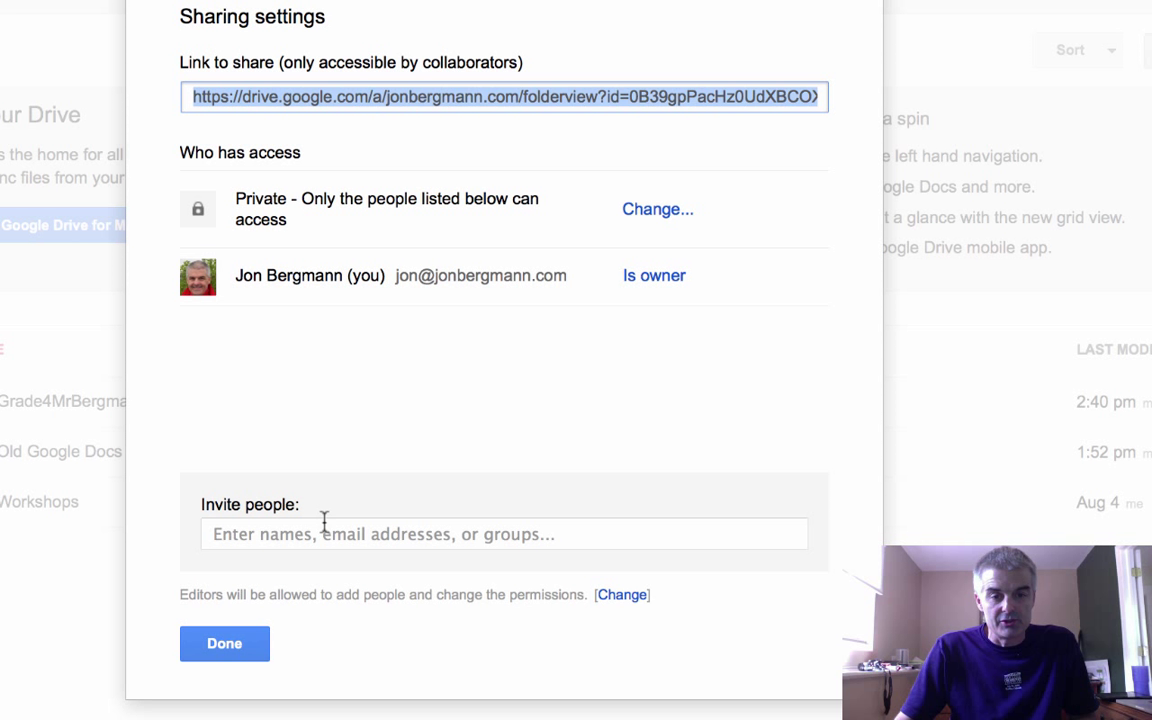
- Invite the suggested 'jon' outside account as editor, save, and confirm the outside-organization warning
left_click(400, 532)
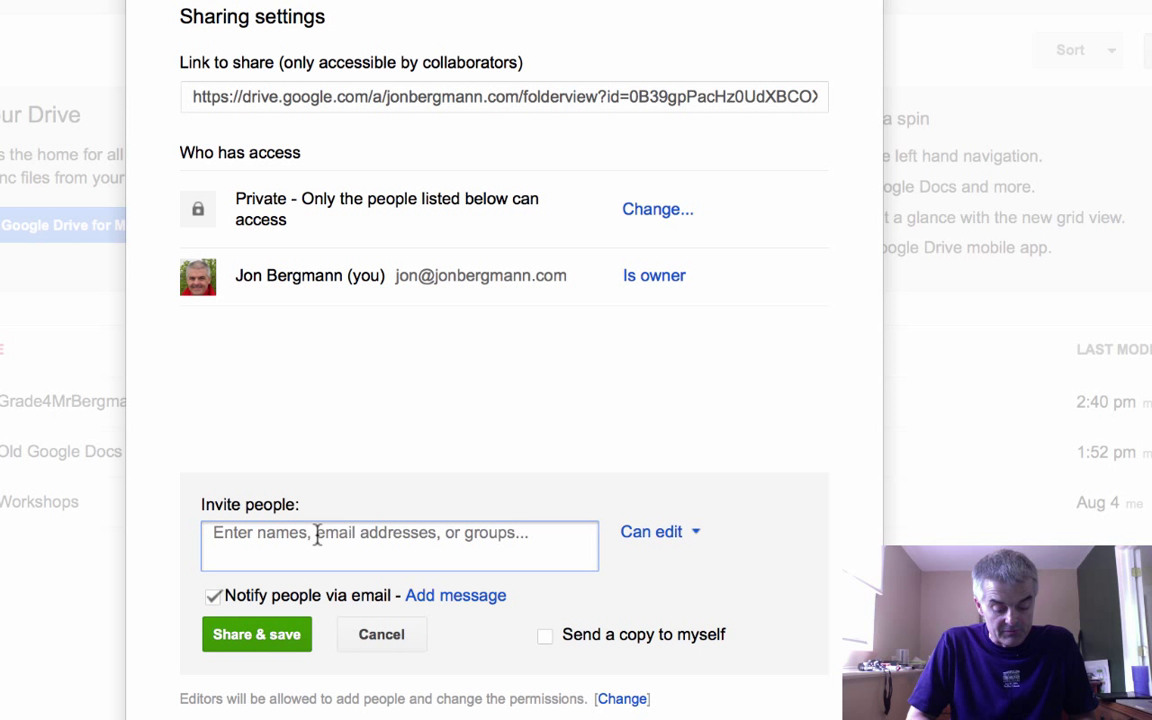
type("j")
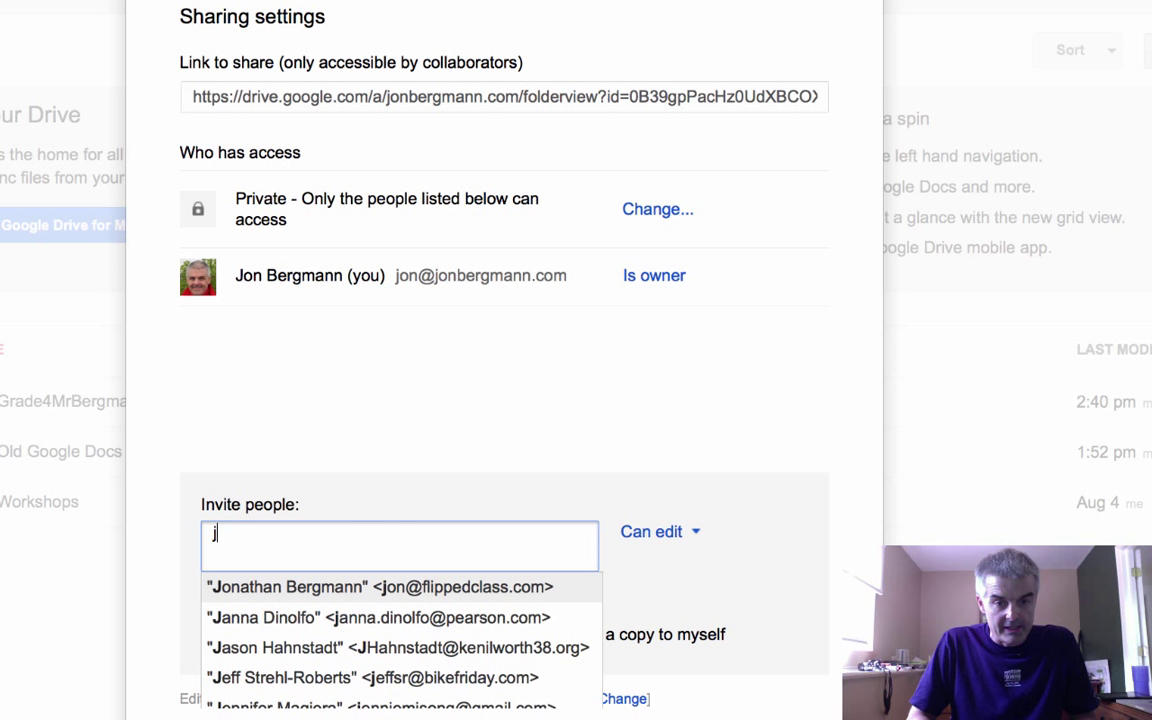
type("on")
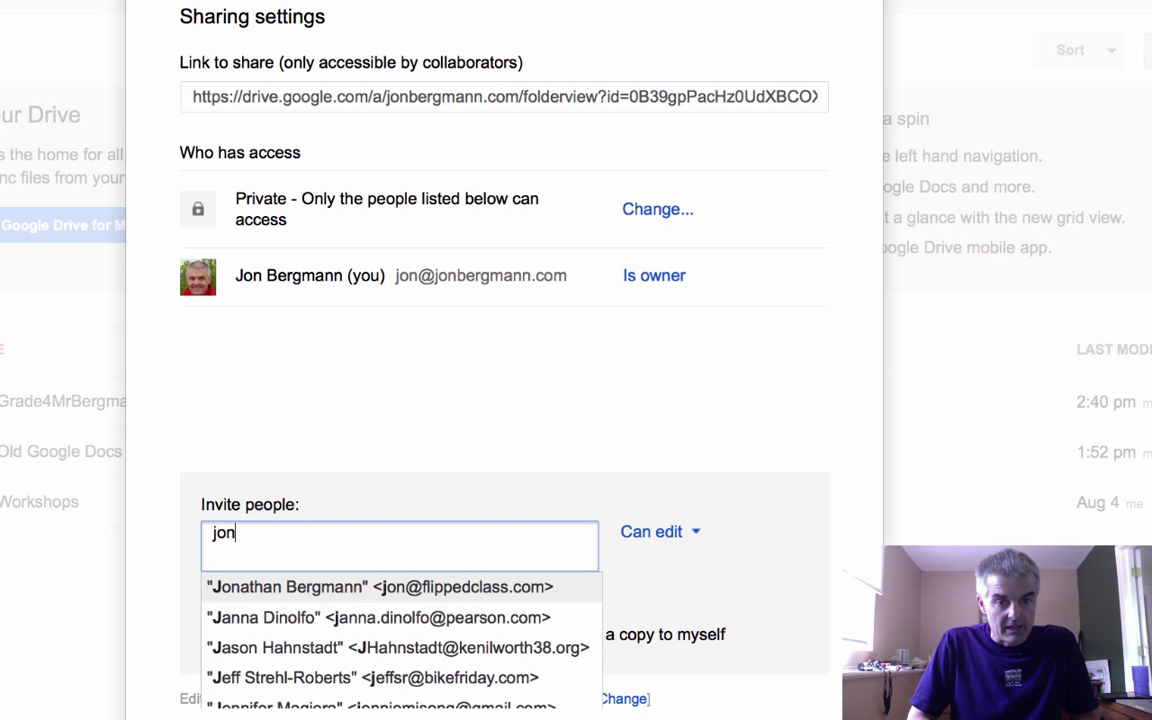
left_click(378, 588)
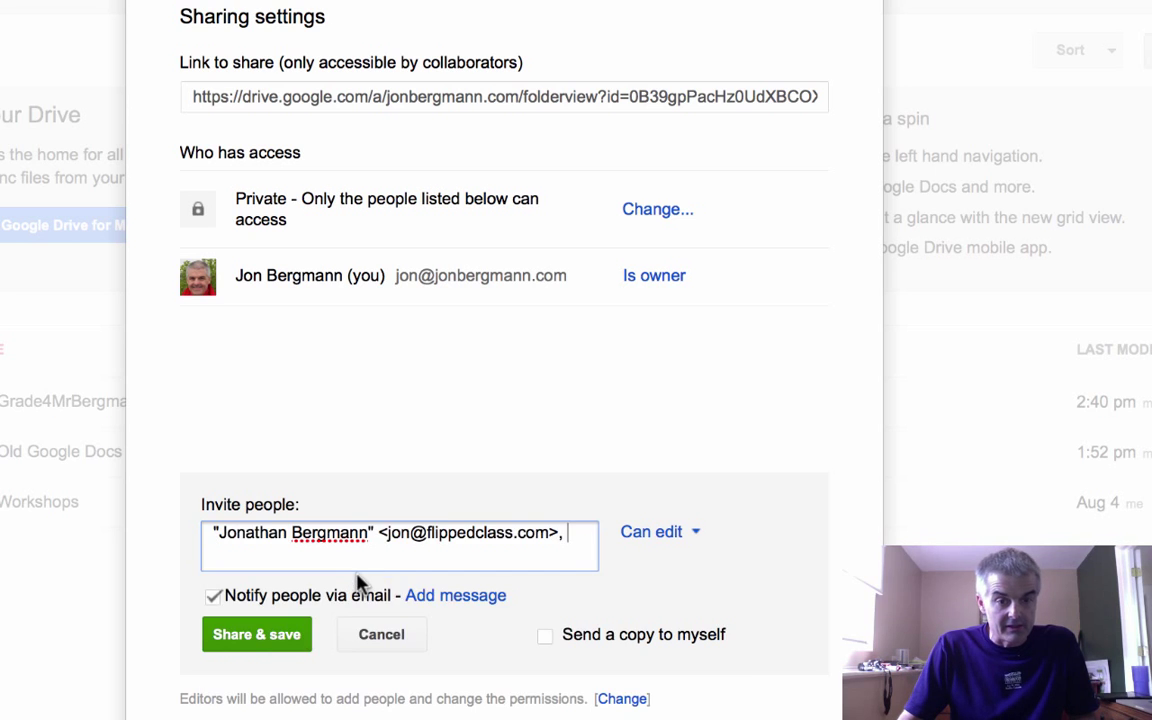
left_click(256, 634)
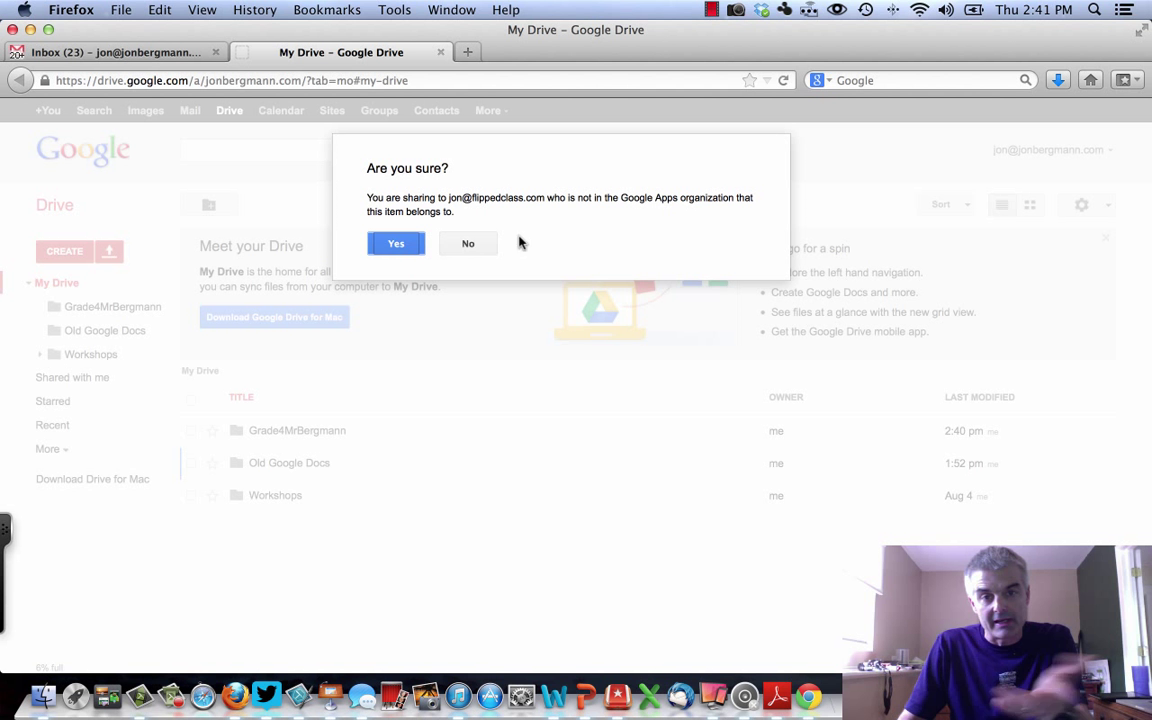
left_click(396, 244)
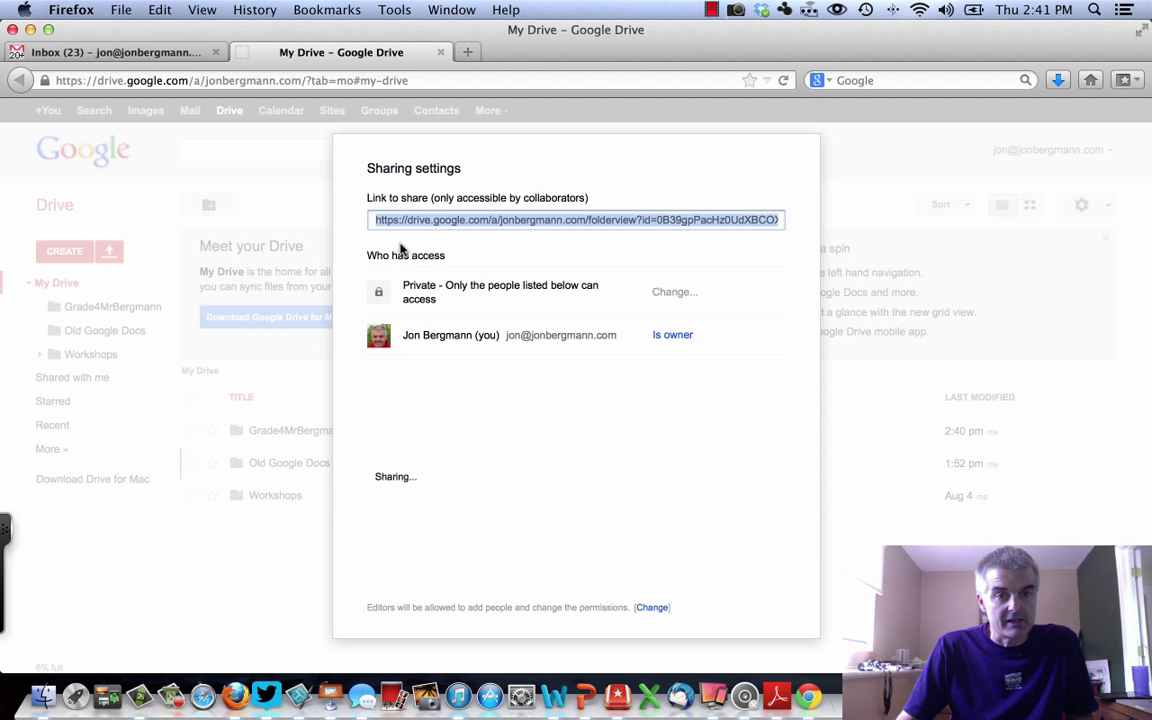